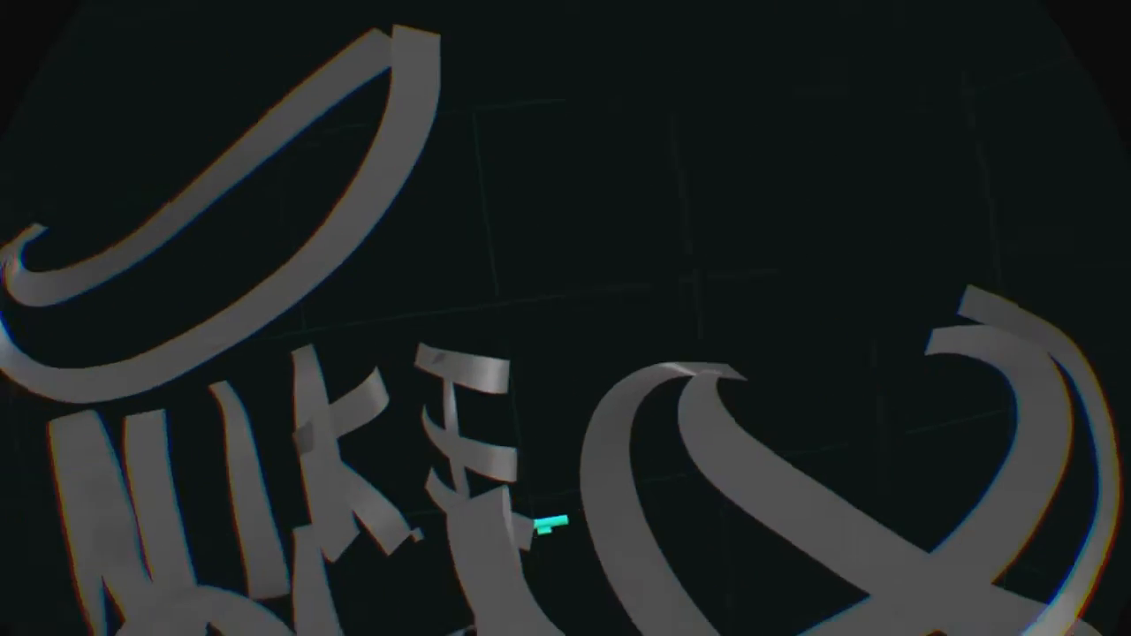
pyautogui.moveTo(548, 389)
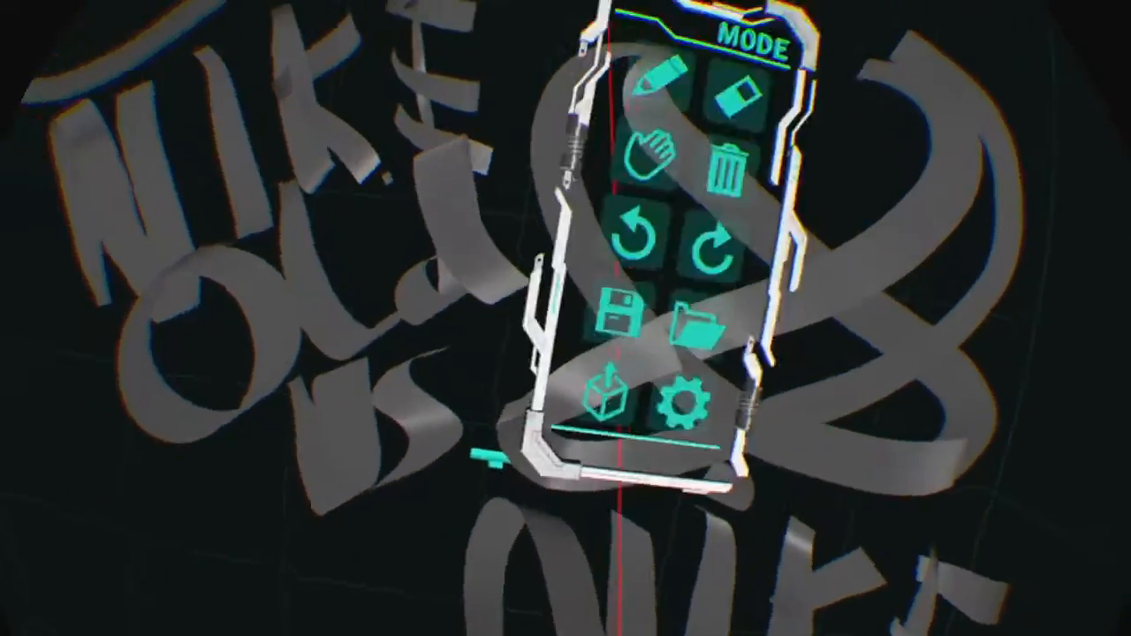
# Erase the Nike drawing with the trash icon to start the Adidas lettering
pyautogui.click(732, 168)
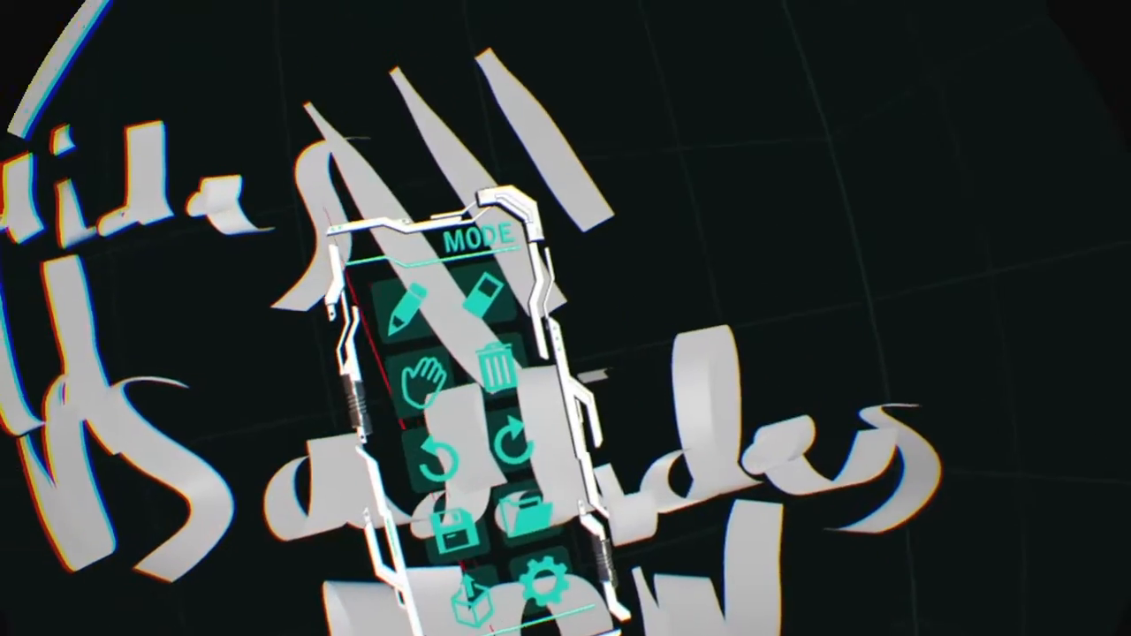
# Delete all Adidas ribbon strokes with the MODE menu trash icon
pyautogui.click(498, 375)
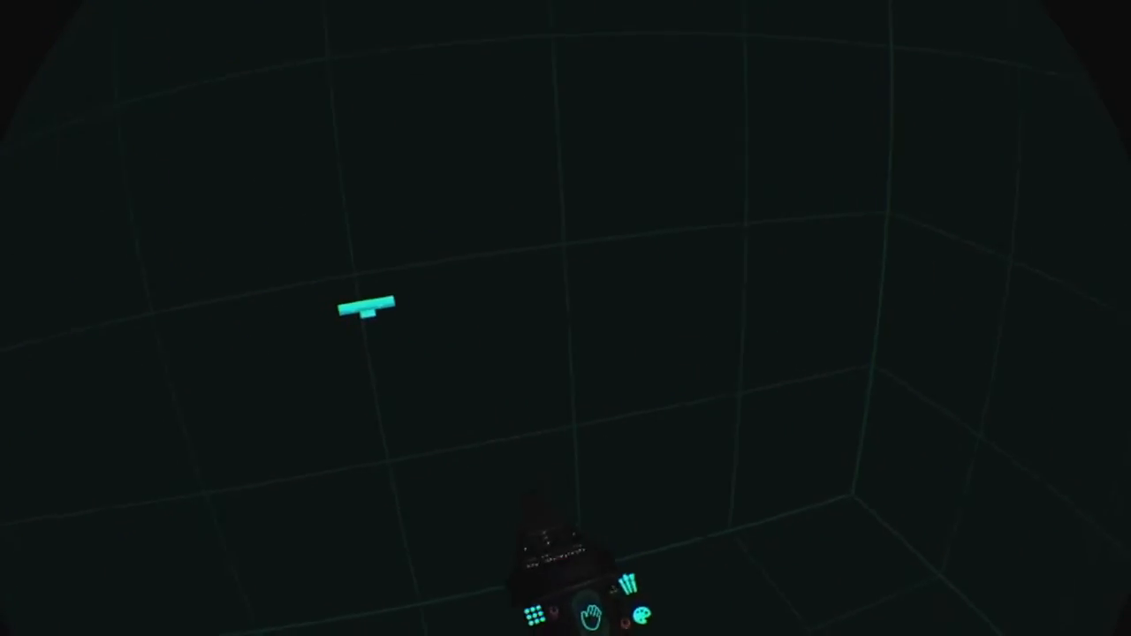
# Draw the magenta Pink logo ribbons, then confirm the WARNING prompt erasing the scene
pyautogui.click(647, 630)
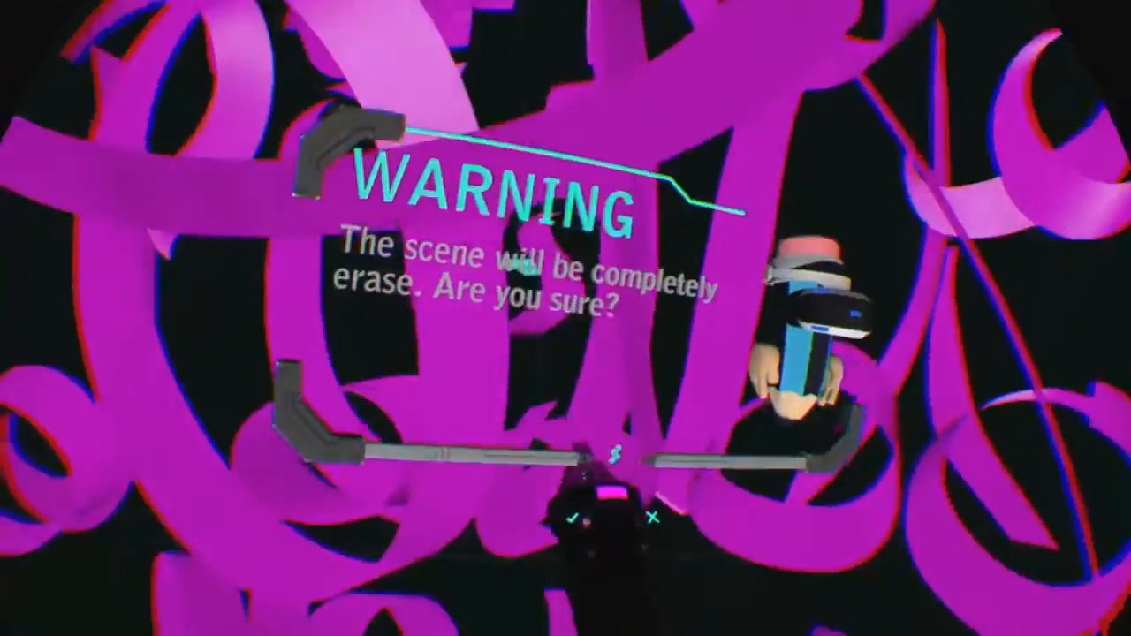
pyautogui.click(579, 517)
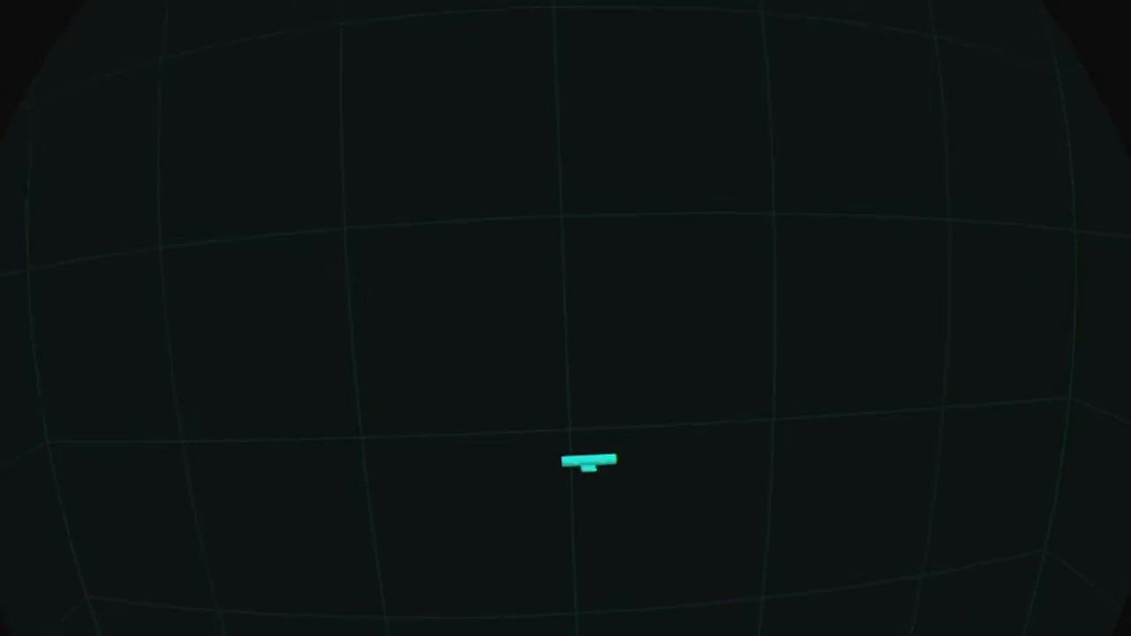